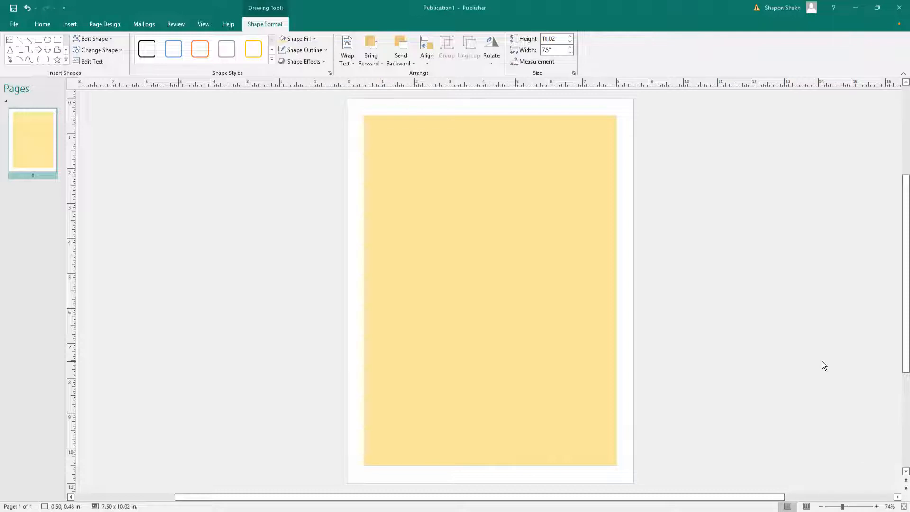
mouse_move(816, 366)
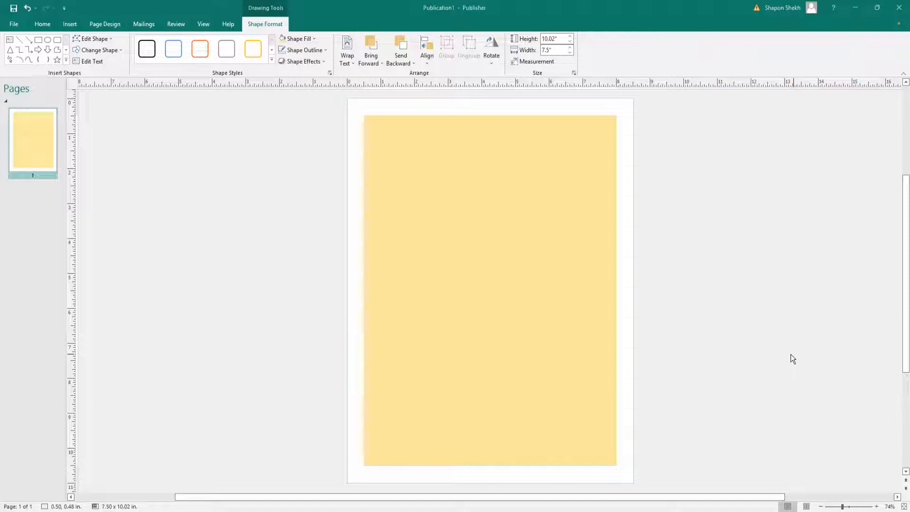
mouse_move(777, 358)
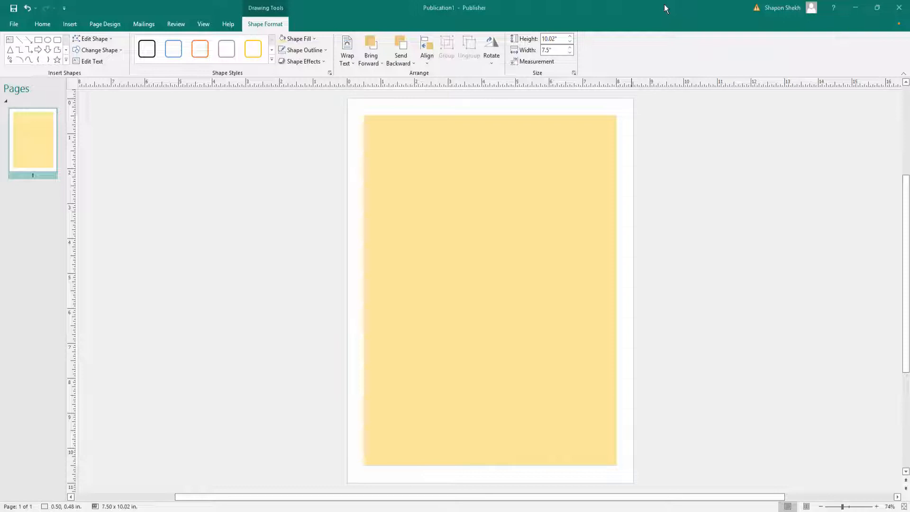
mouse_move(46, 29)
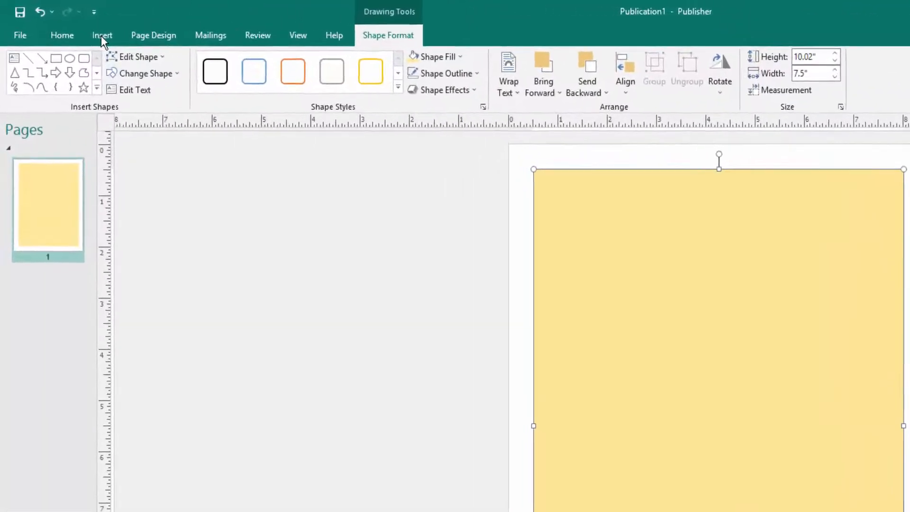
Step: Insert the signature-stamp picture from the Desktop onto the yellow page
left_click(102, 35)
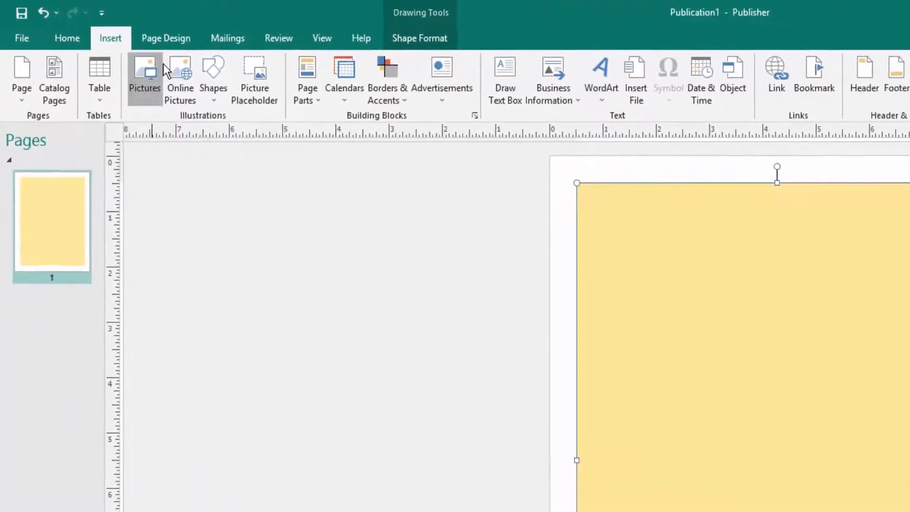
left_click(144, 71)
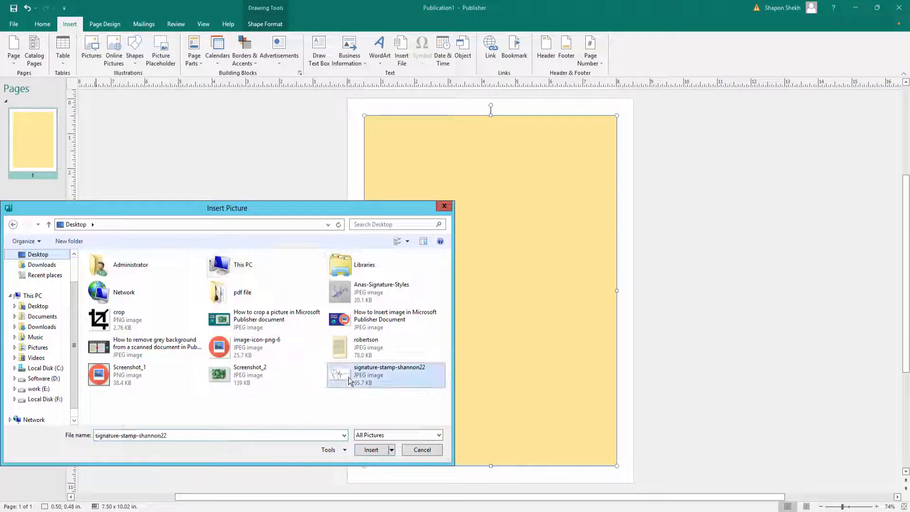
left_click(371, 449)
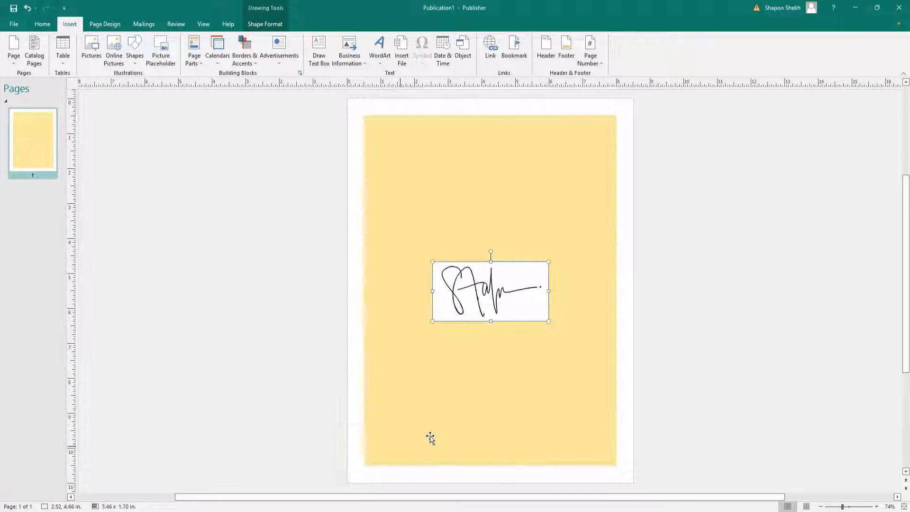
Step: Move the signature toward the top of the page and enlarge it to 6.11 by 2.99 inches
left_click_drag(491, 290, 481, 207)
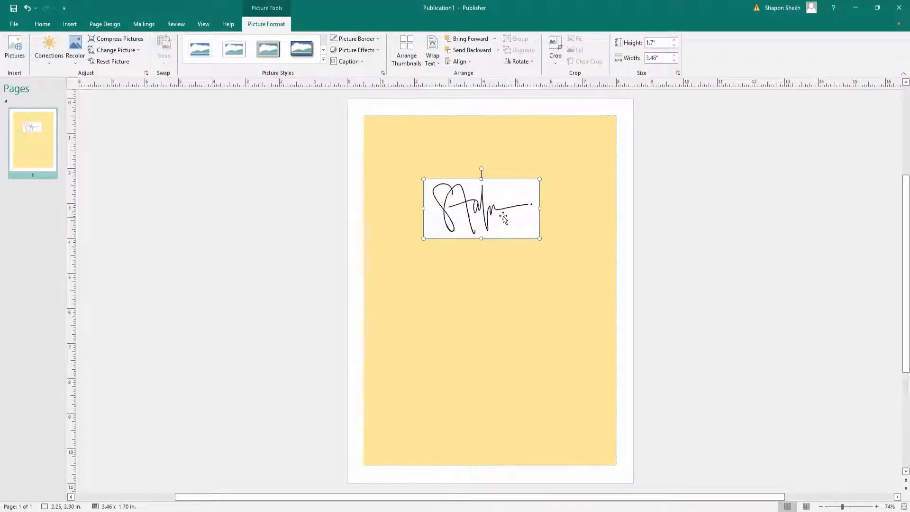
mouse_move(523, 211)
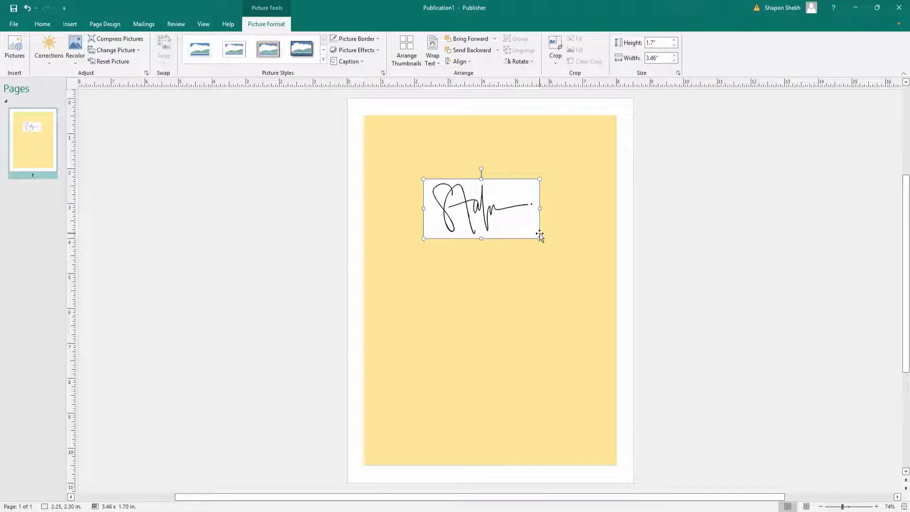
left_click_drag(540, 237, 583, 274)
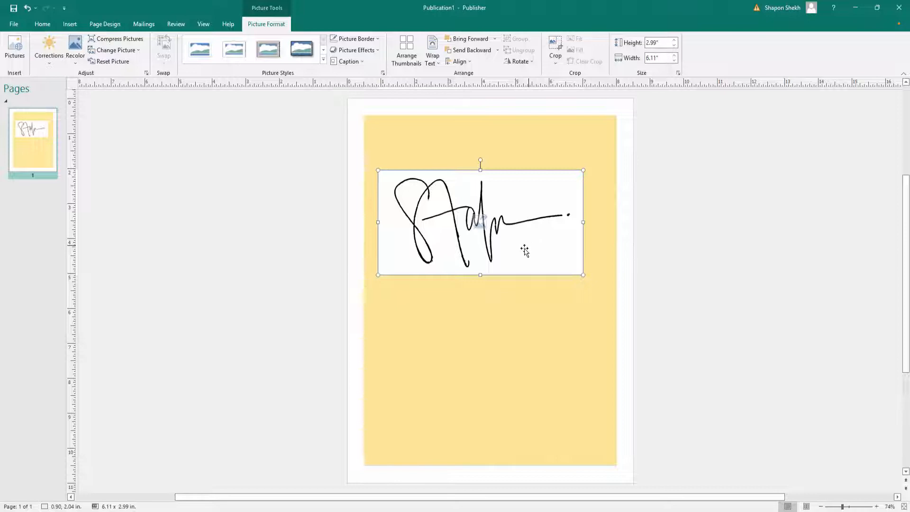
mouse_move(538, 215)
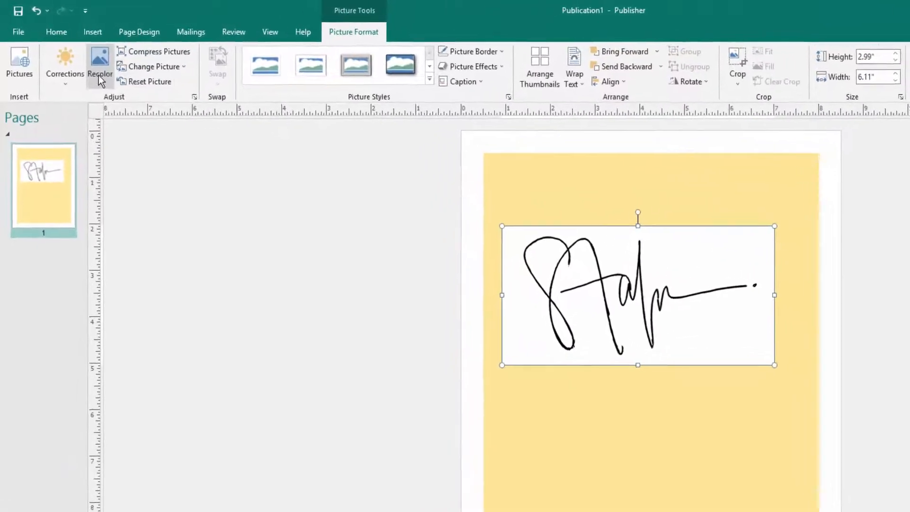
Step: Start Set Transparent Color from the picture's Recolor options
left_click(100, 61)
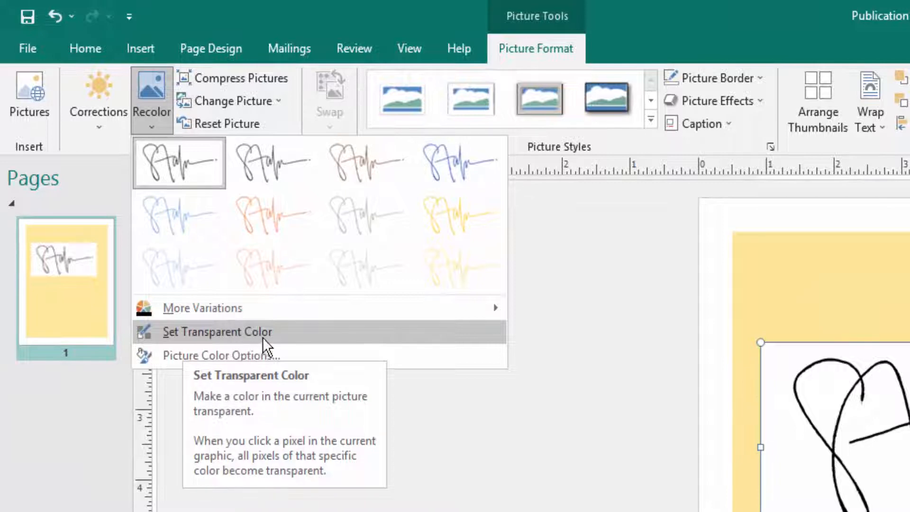
left_click(216, 332)
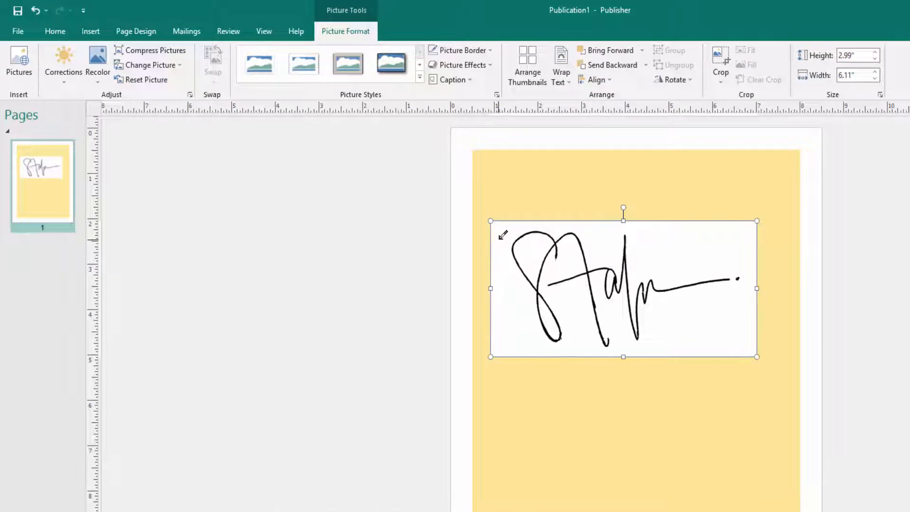
mouse_move(511, 239)
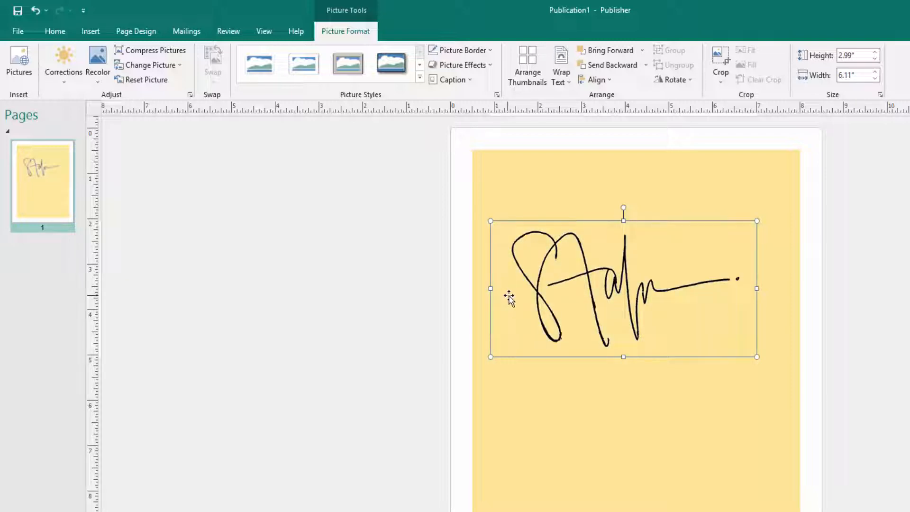
mouse_move(520, 314)
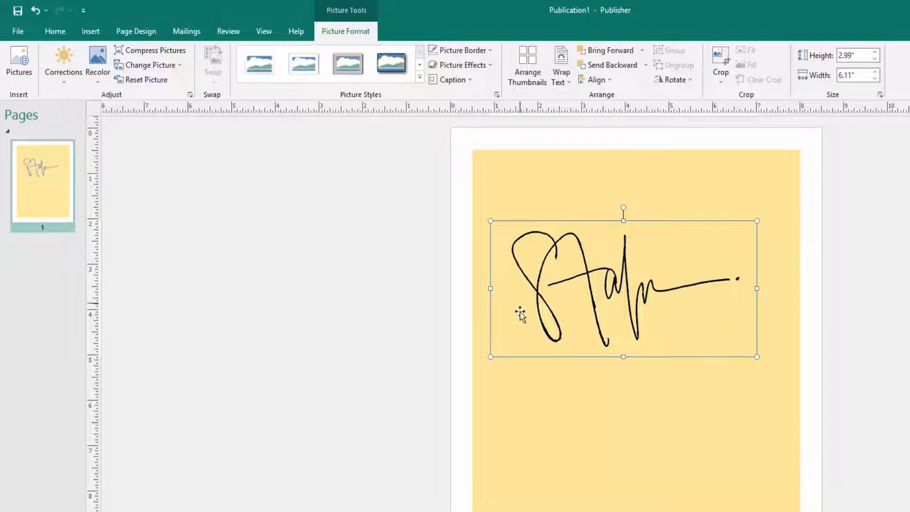
mouse_move(510, 347)
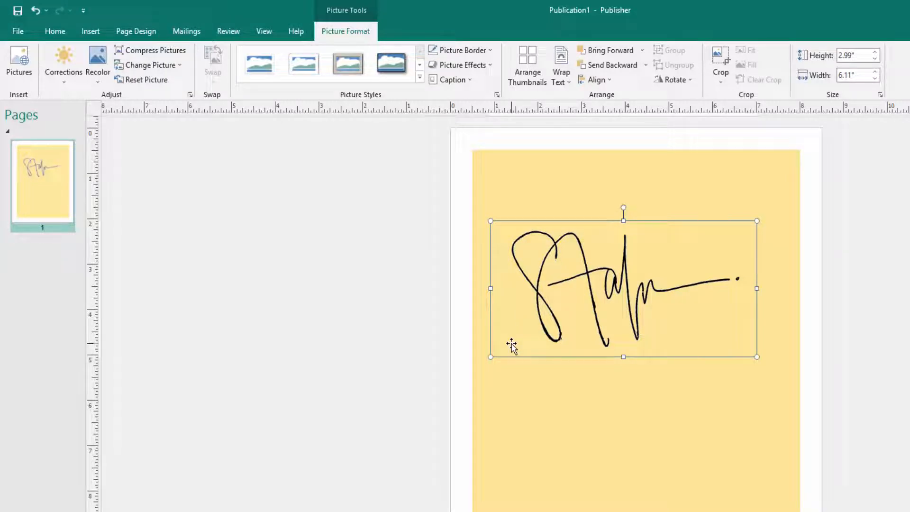